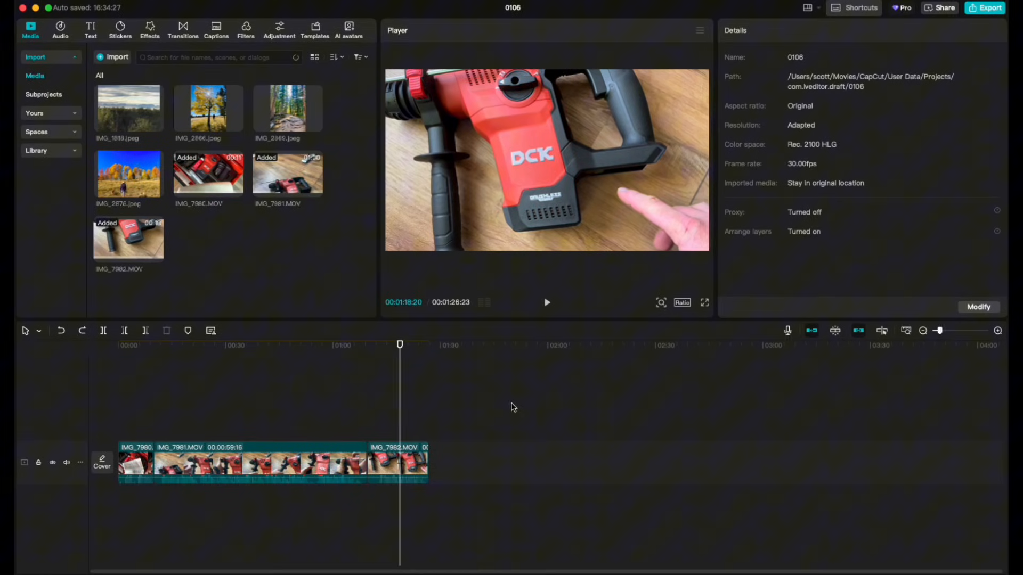
mouse_move(427, 461)
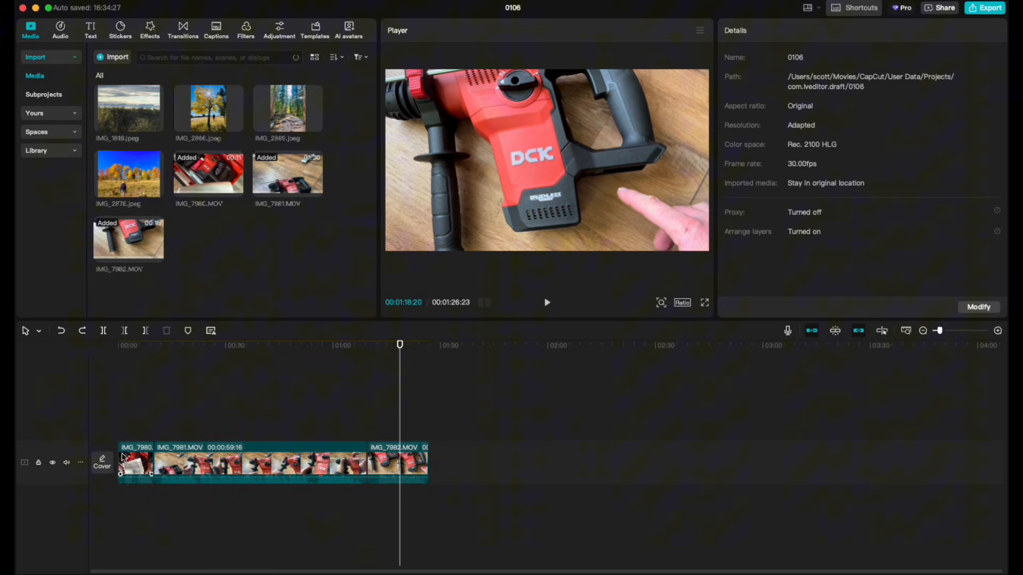
mouse_move(232, 409)
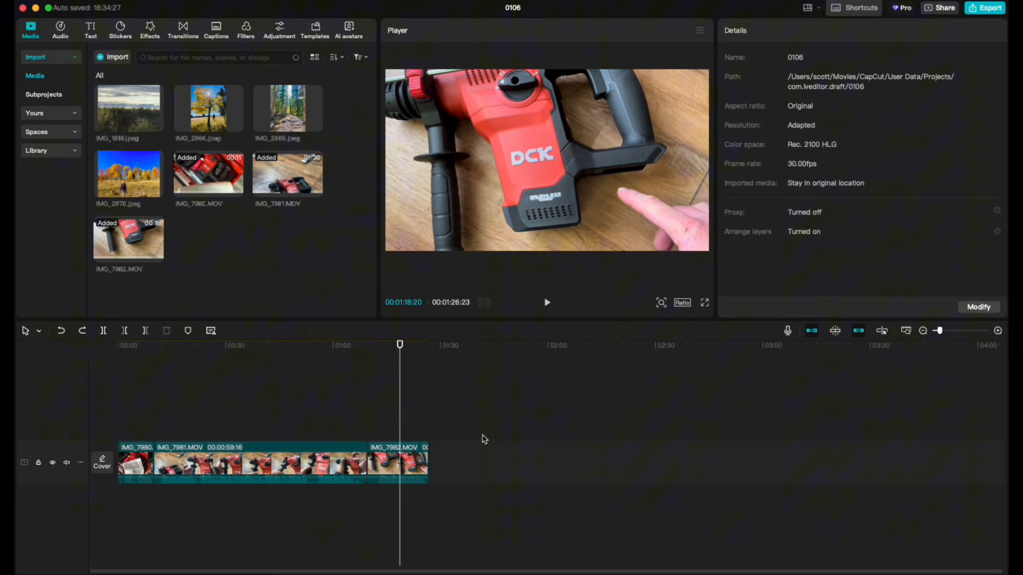
mouse_move(326, 510)
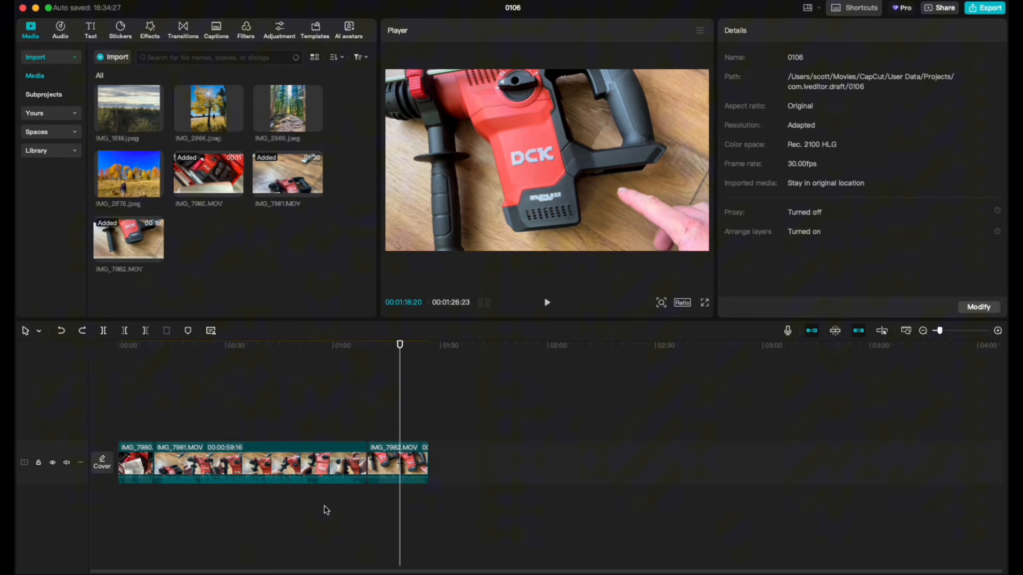
mouse_move(243, 542)
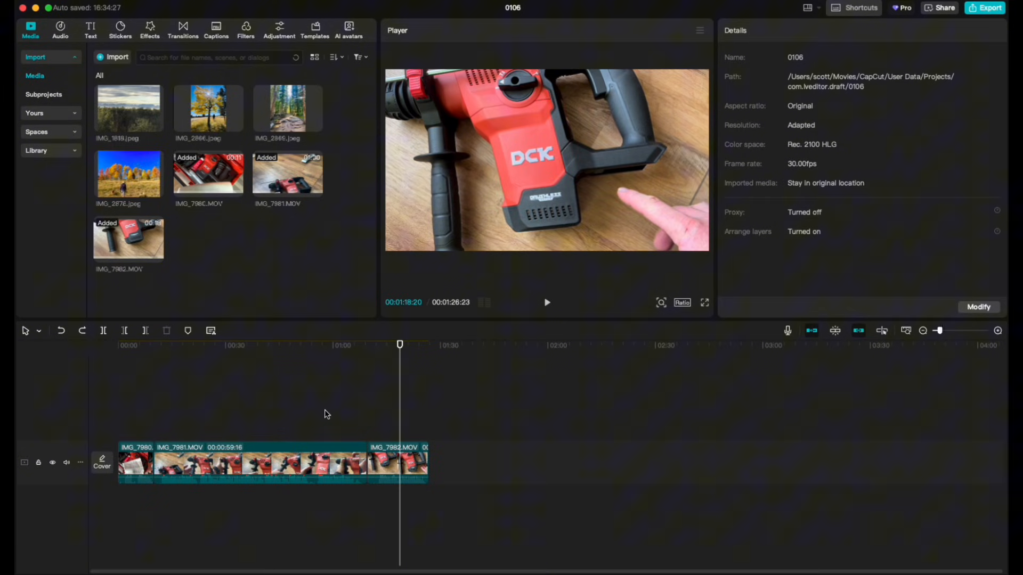
mouse_move(338, 505)
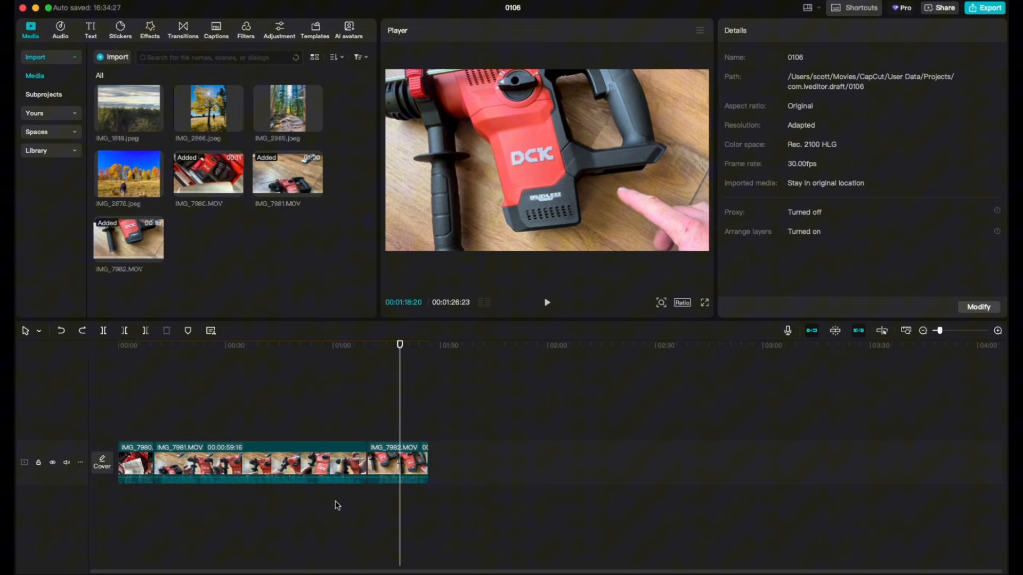
mouse_move(157, 427)
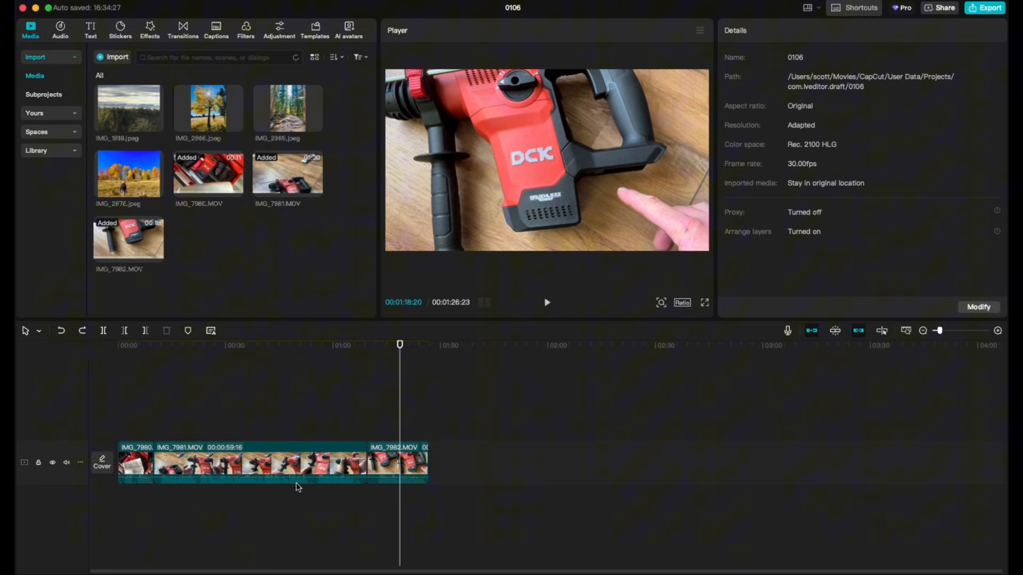
mouse_move(339, 532)
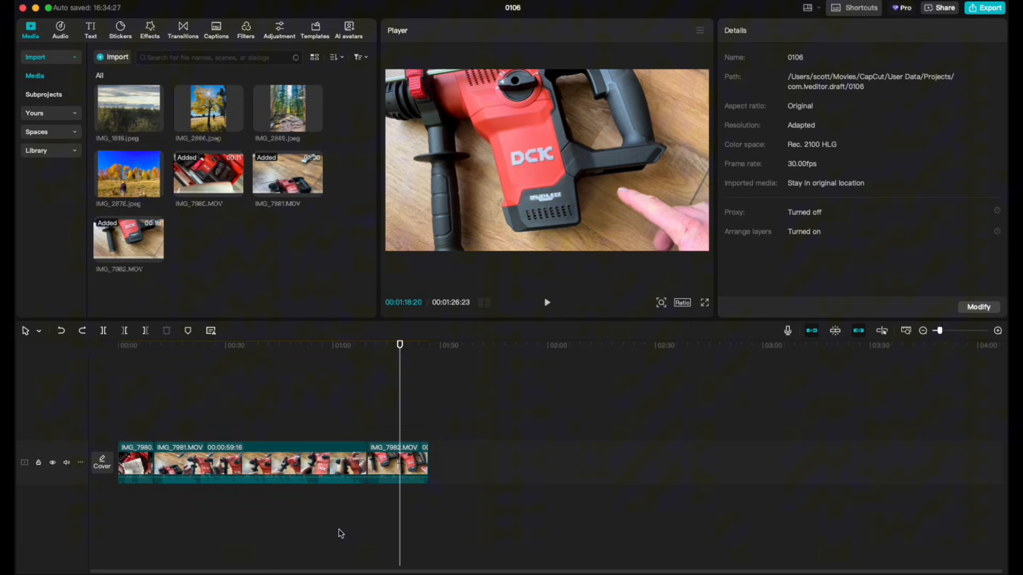
- Select all three timeline clips together to show their shared video settings
left_click(138, 345)
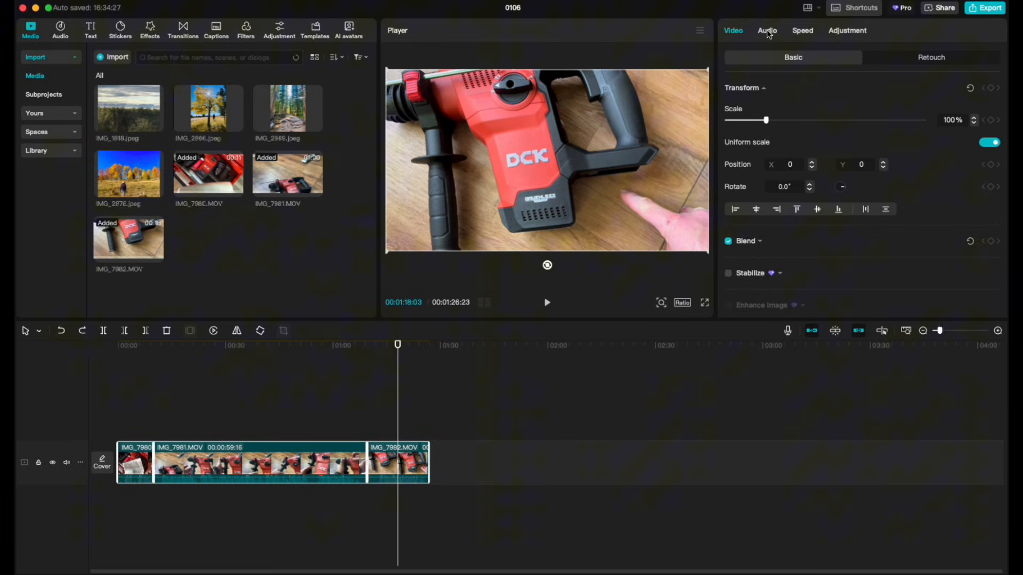
- Open the Speed settings for the three selected clips, still at 1.0x
left_click(803, 30)
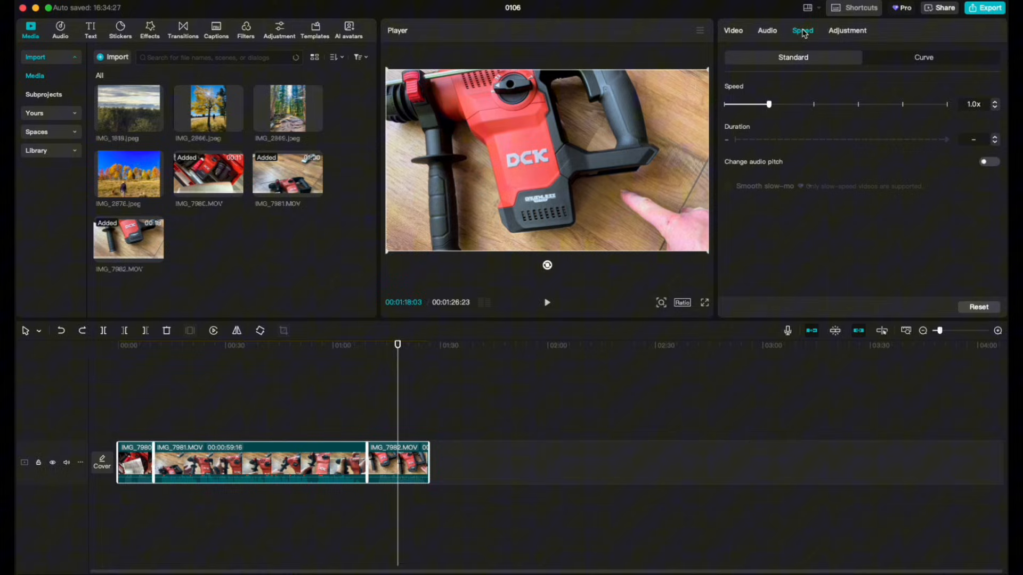
mouse_move(910, 118)
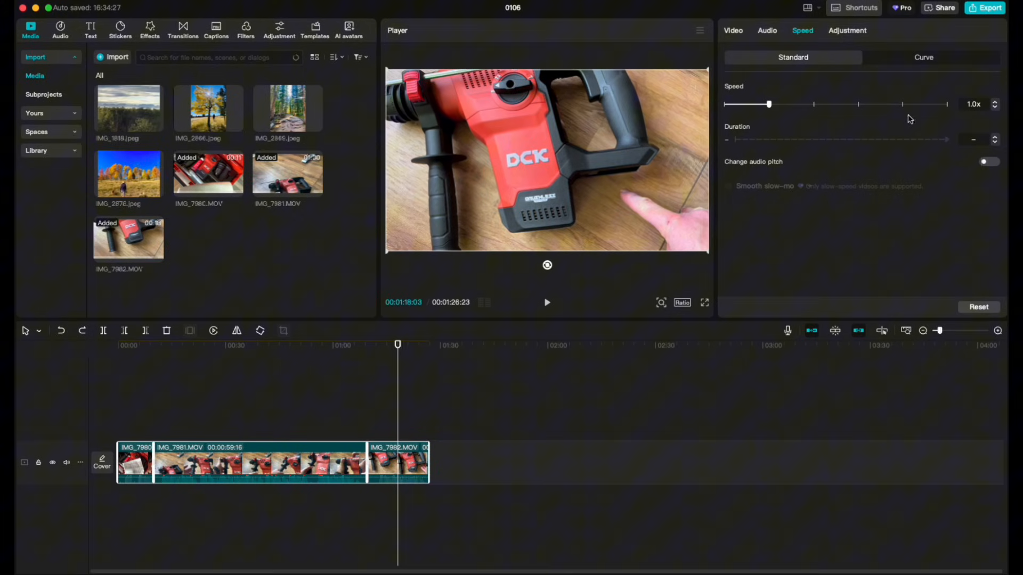
mouse_move(835, 97)
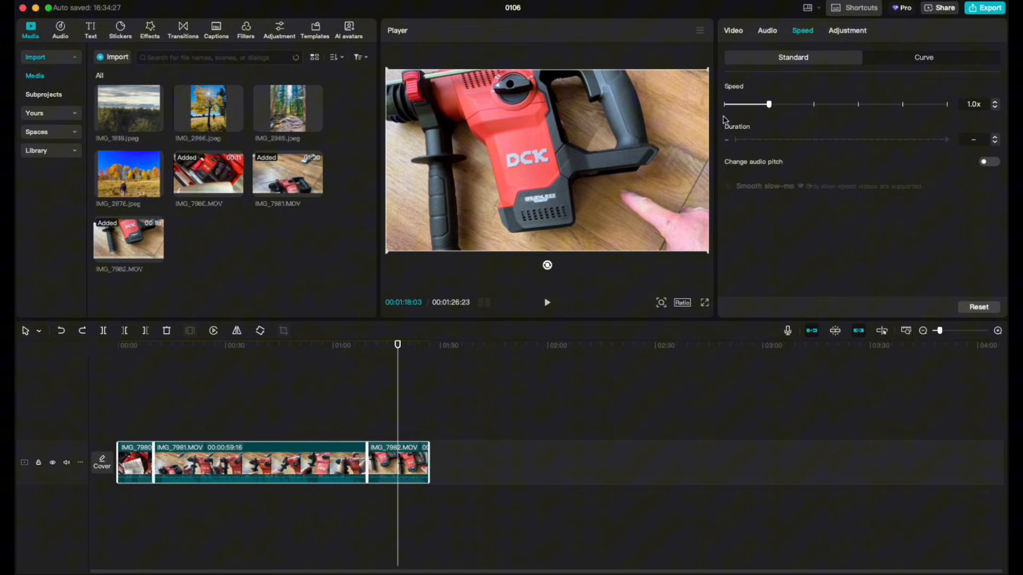
mouse_move(979, 141)
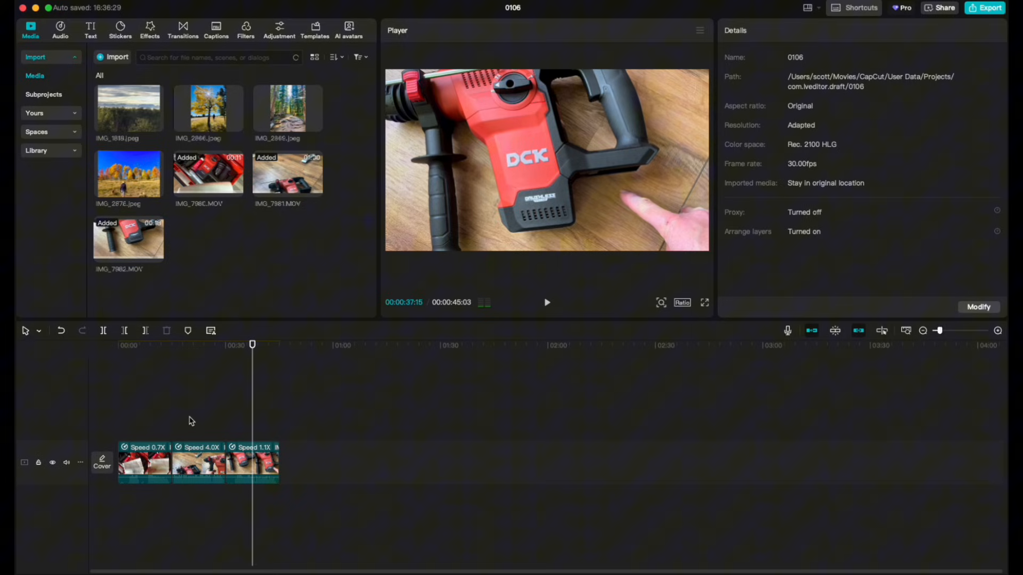
left_click(547, 302)
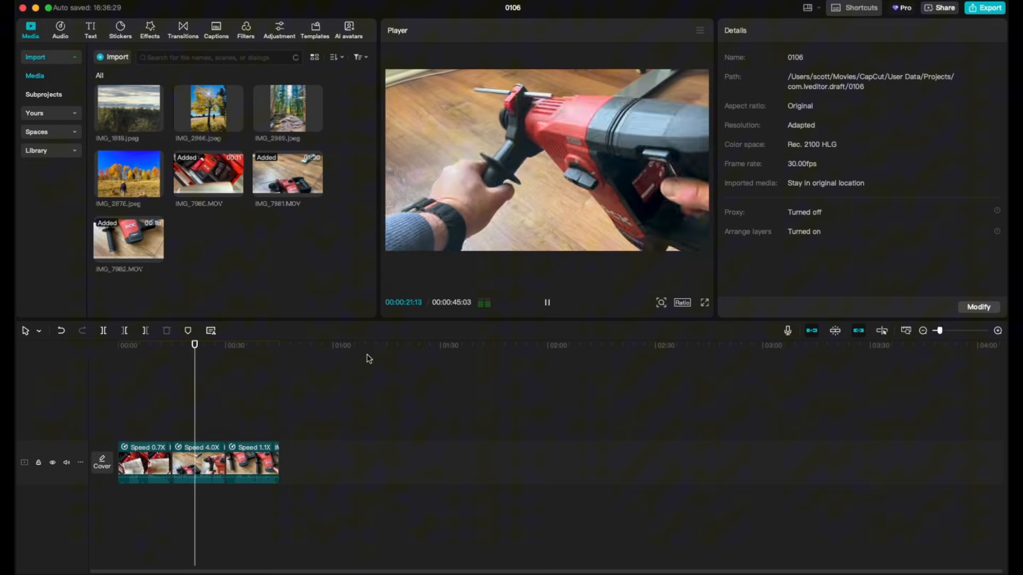
left_click(546, 303)
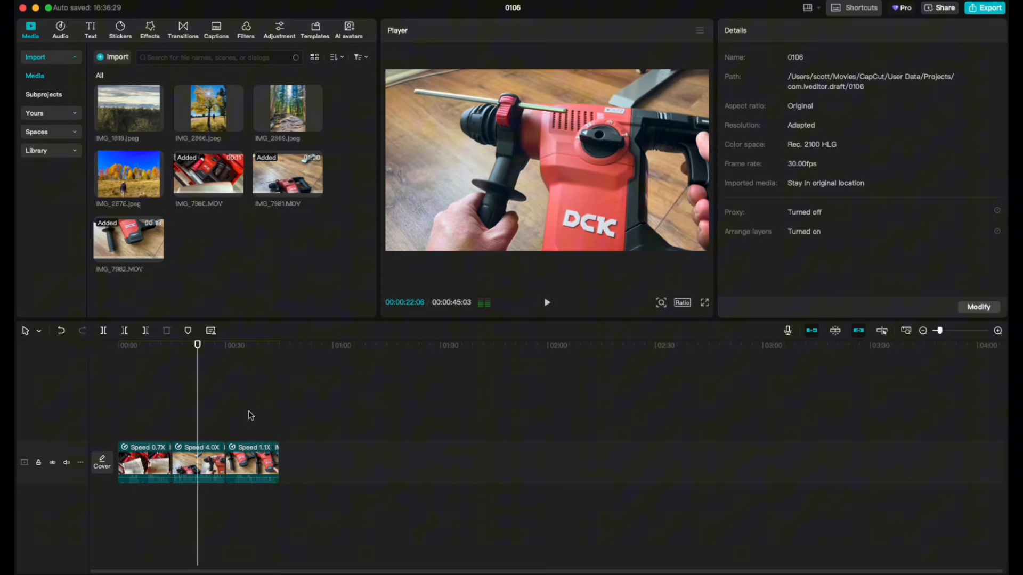
mouse_move(354, 422)
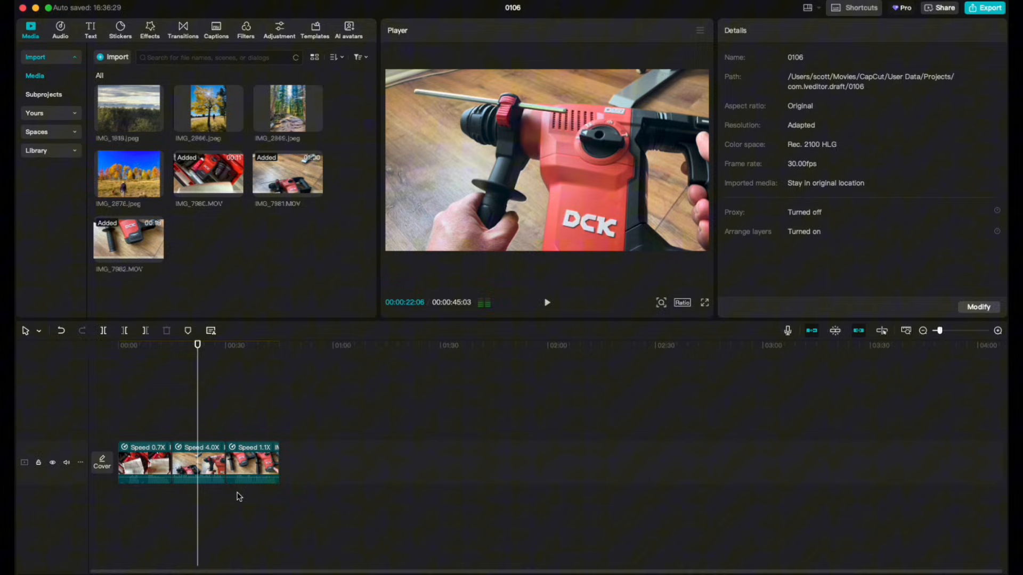
mouse_move(329, 483)
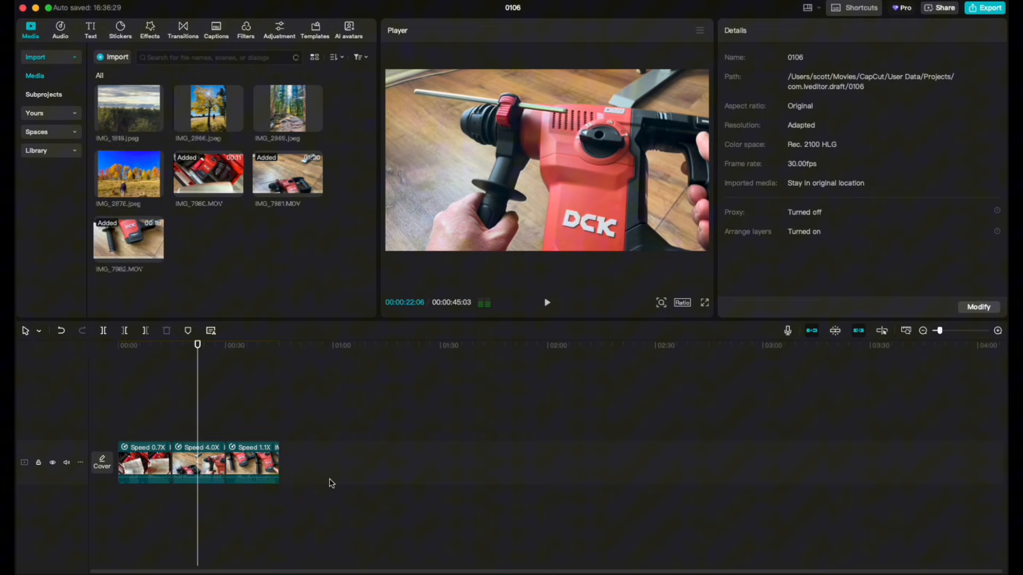
mouse_move(310, 482)
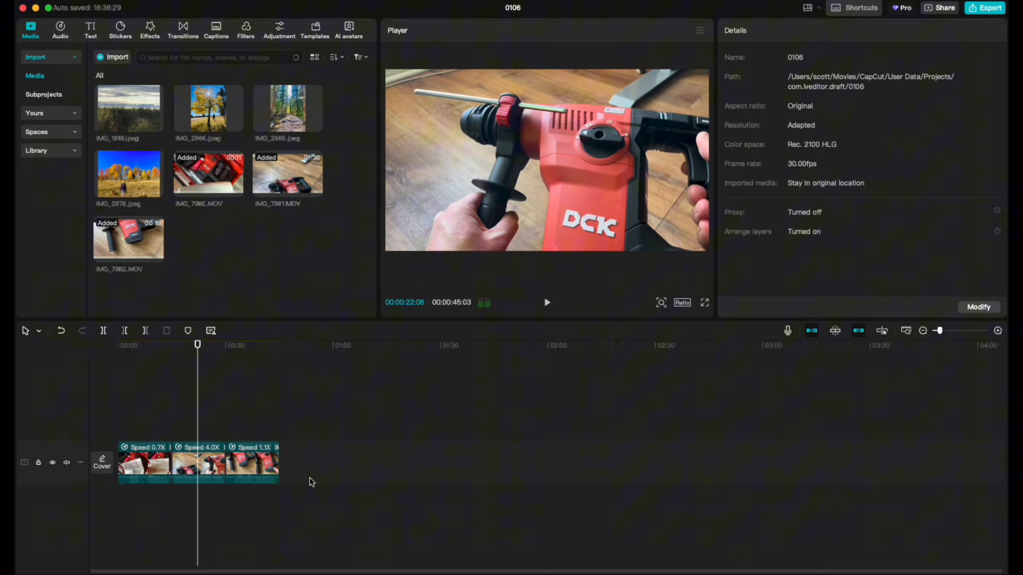
mouse_move(180, 445)
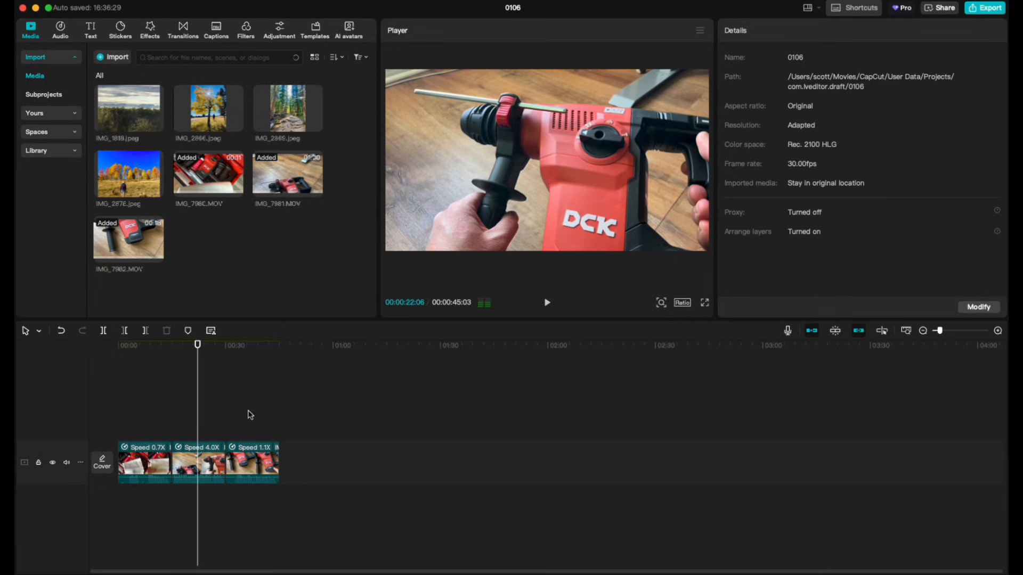
mouse_move(557, 421)
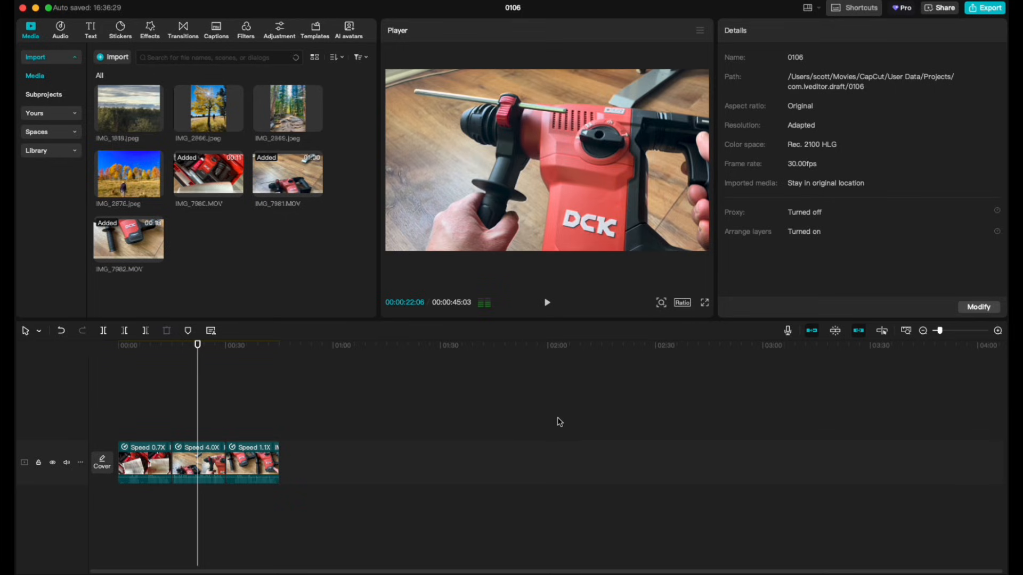
- Select all three clips and edit their shared Duration value for a 15-second total
left_click(198, 462)
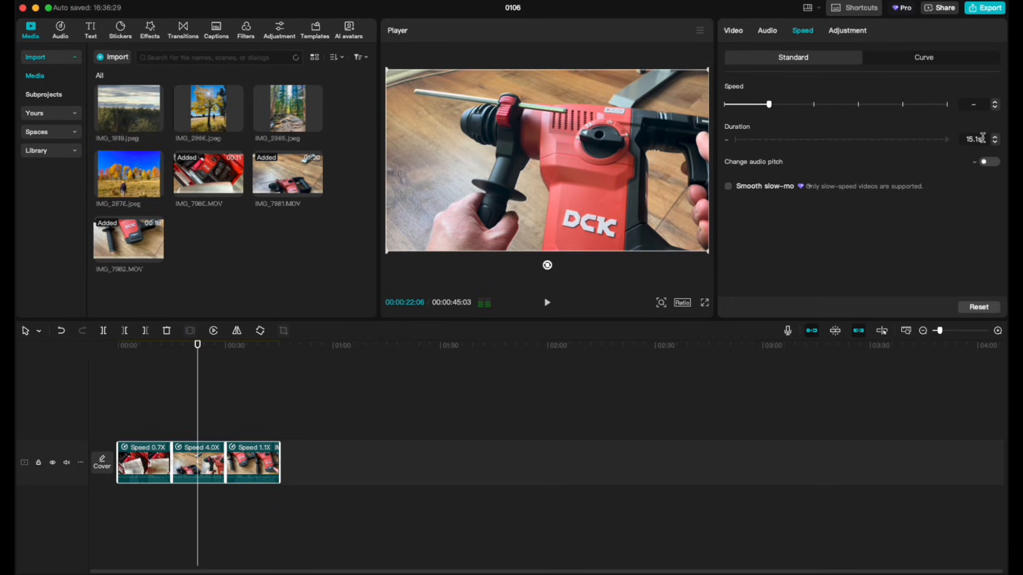
left_click(976, 139)
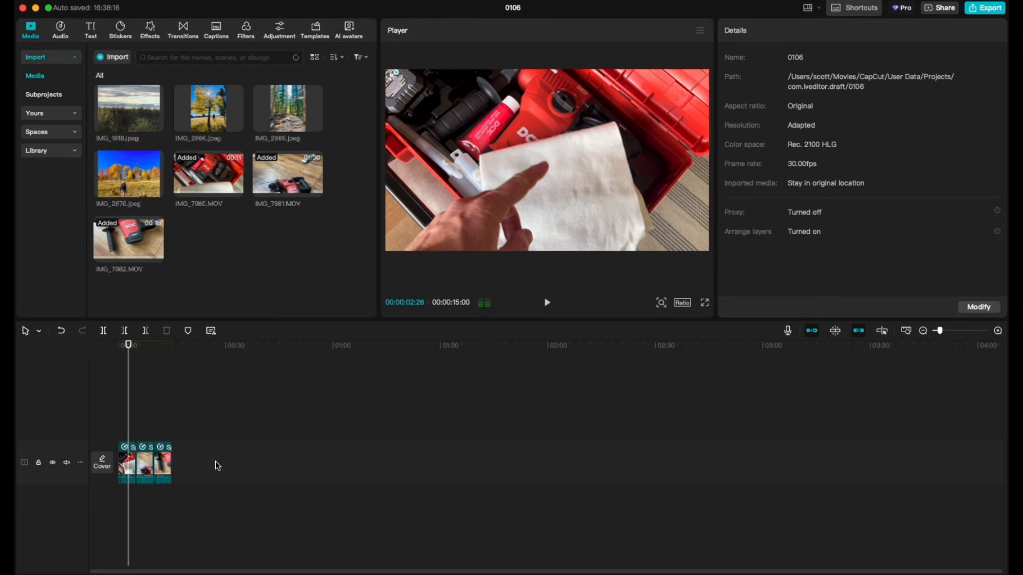
mouse_move(195, 473)
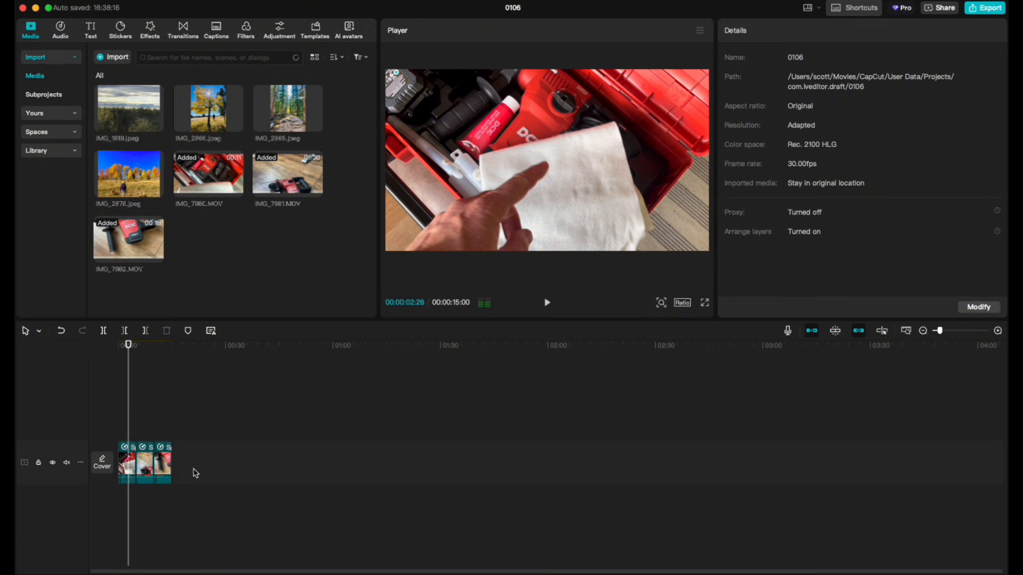
mouse_move(218, 480)
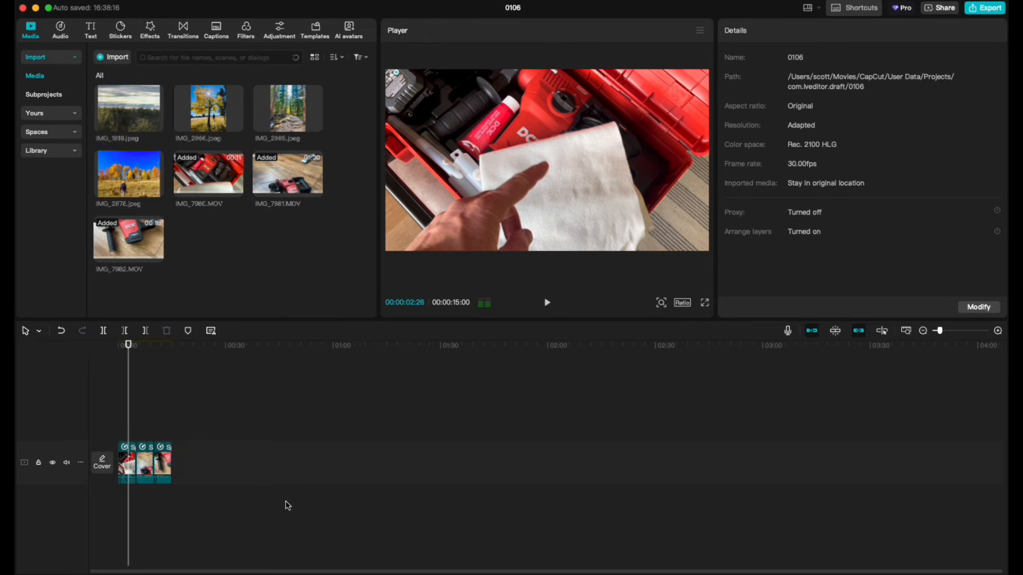
mouse_move(265, 491)
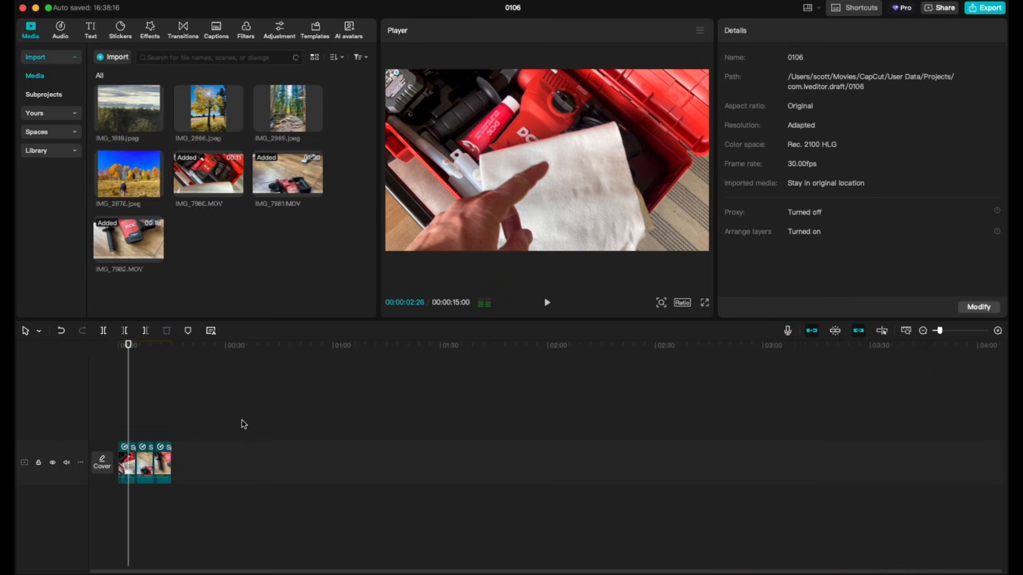
mouse_move(255, 403)
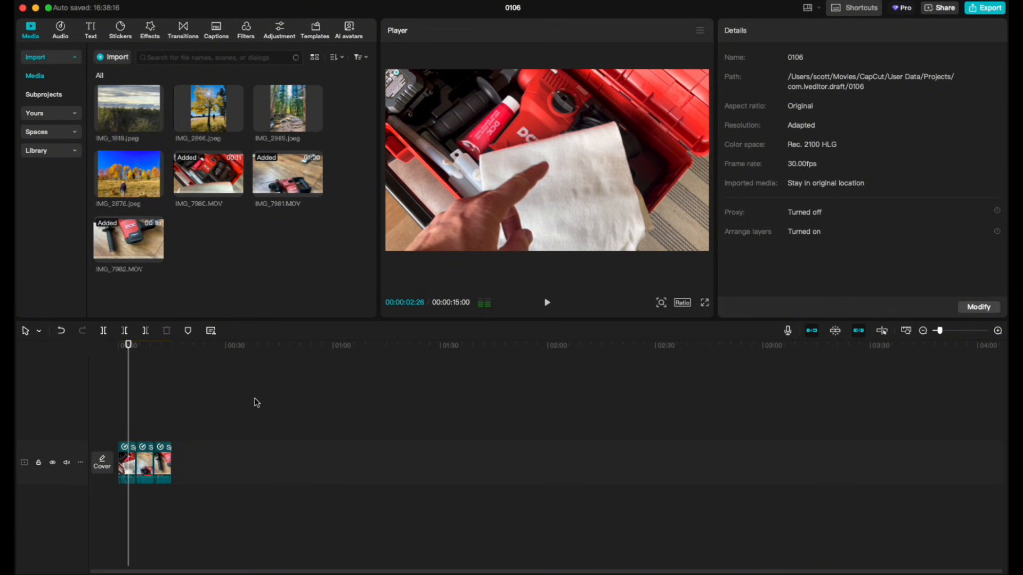
mouse_move(238, 435)
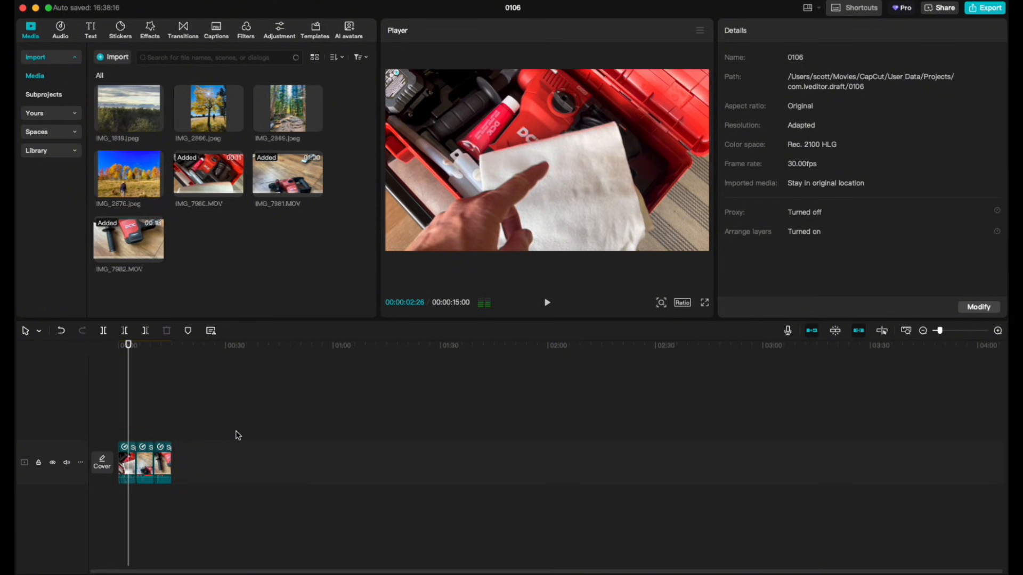